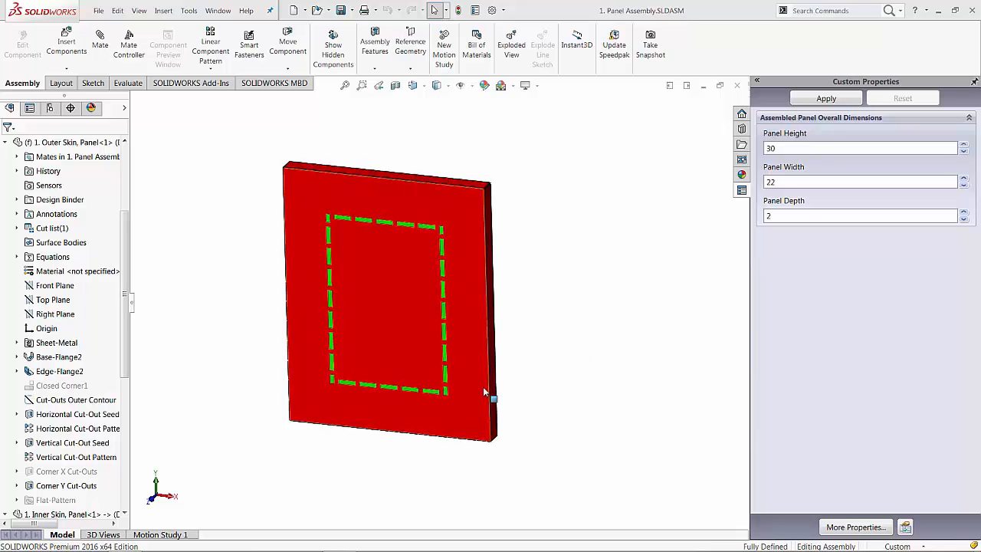
pyautogui.moveTo(432, 224)
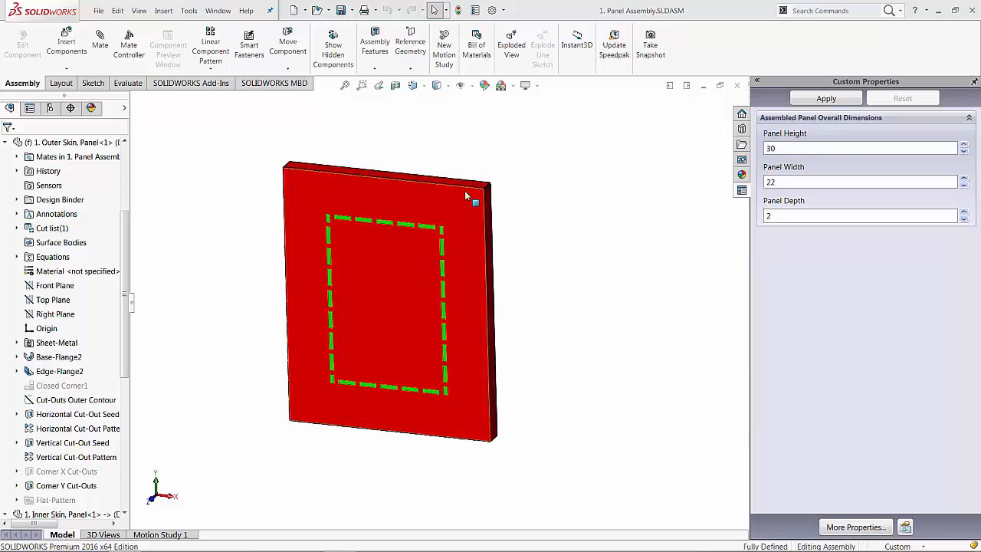
pyautogui.moveTo(462, 214)
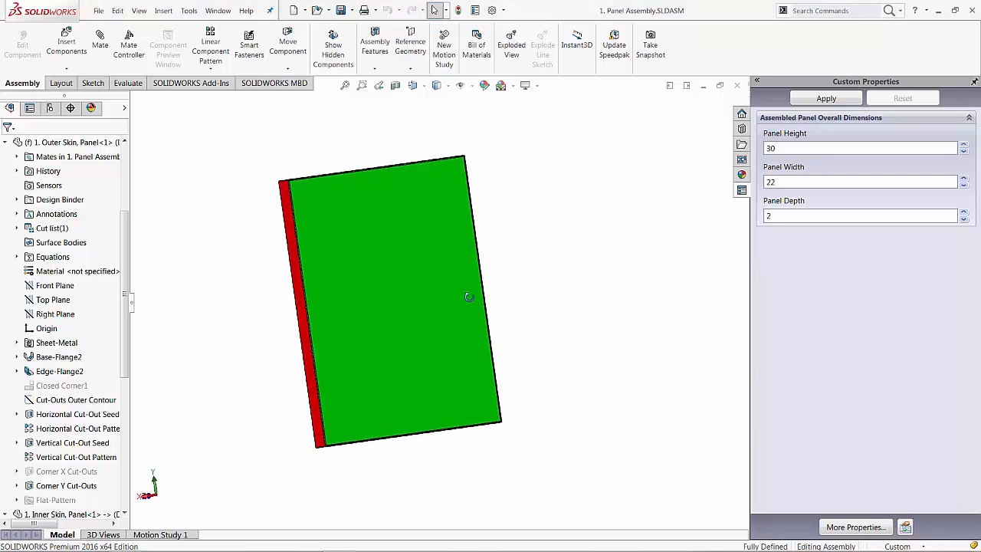
pyautogui.moveTo(349, 388)
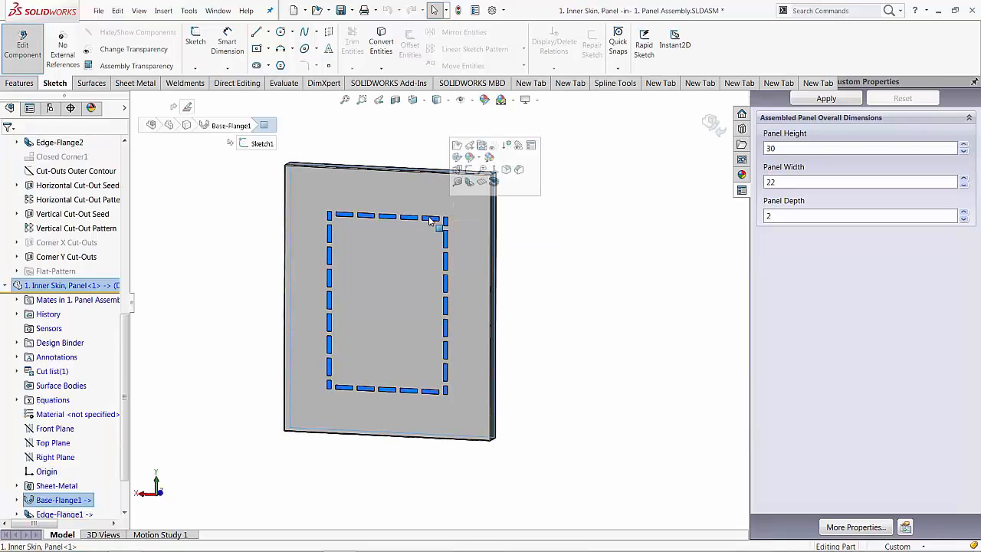
pyautogui.moveTo(470, 169)
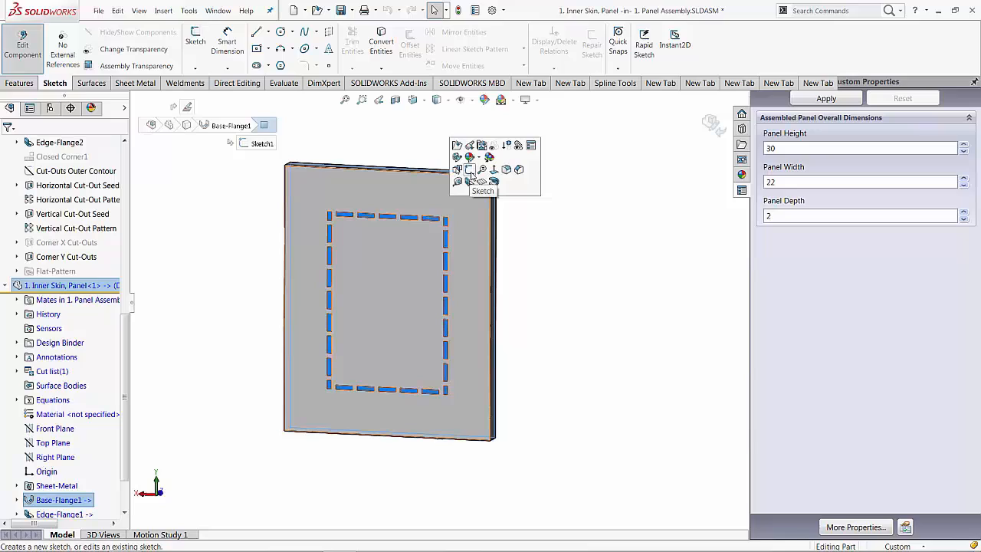
# Step: Begin Sketch20 on the inner skin face while editing the part in the assembly
pyautogui.click(469, 168)
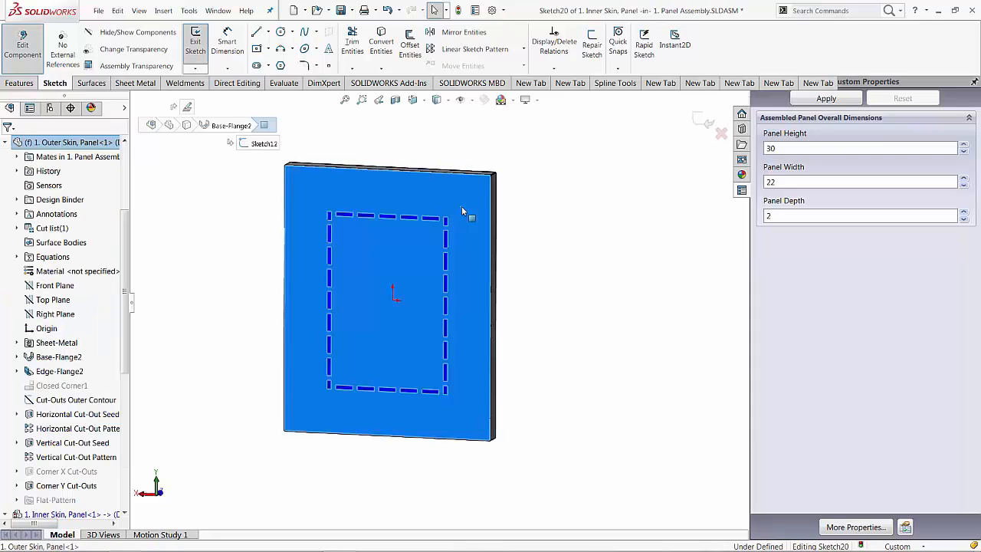
pyautogui.rightClick(464, 212)
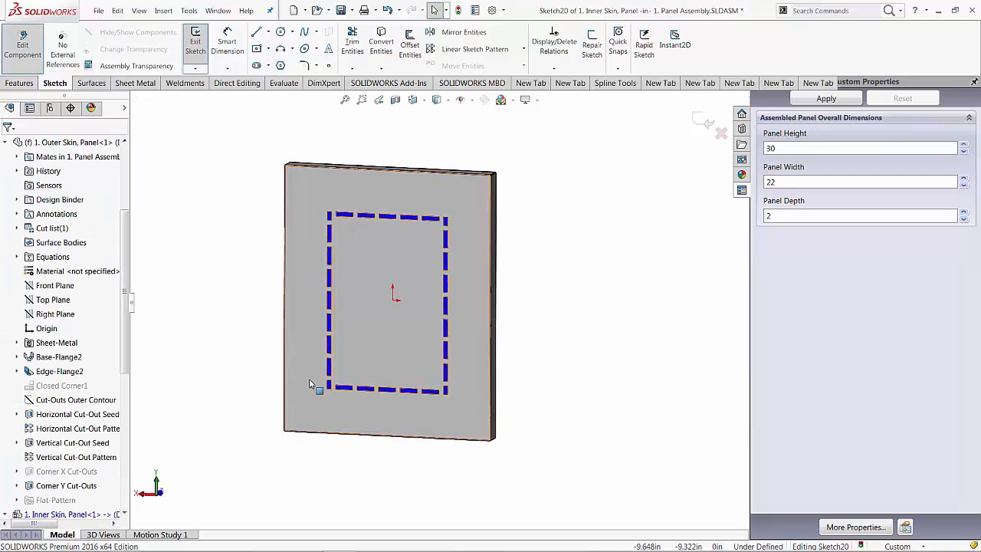
pyautogui.moveTo(397, 330)
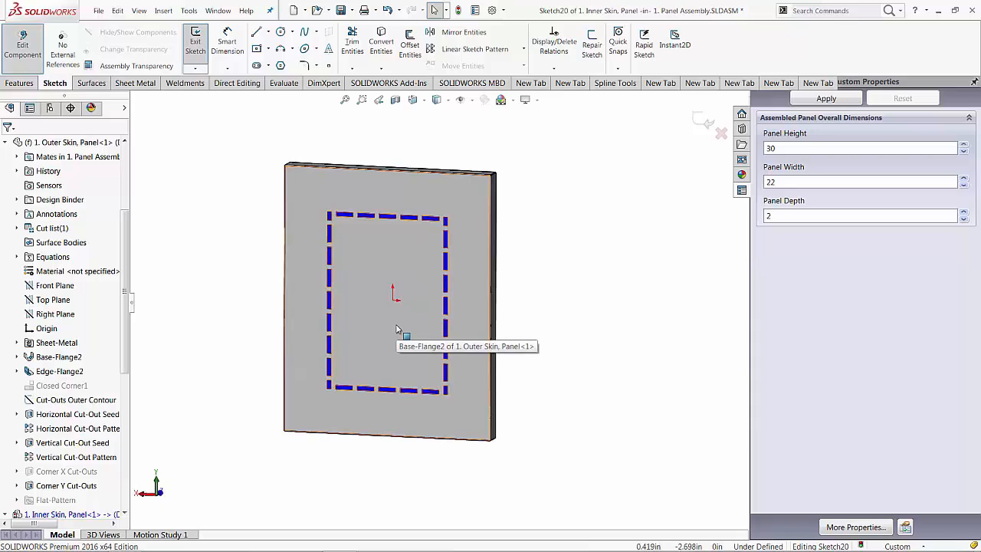
# Step: Queue the outer skin face and all its inner loops in Convert Entities
pyautogui.rightClick(395, 330)
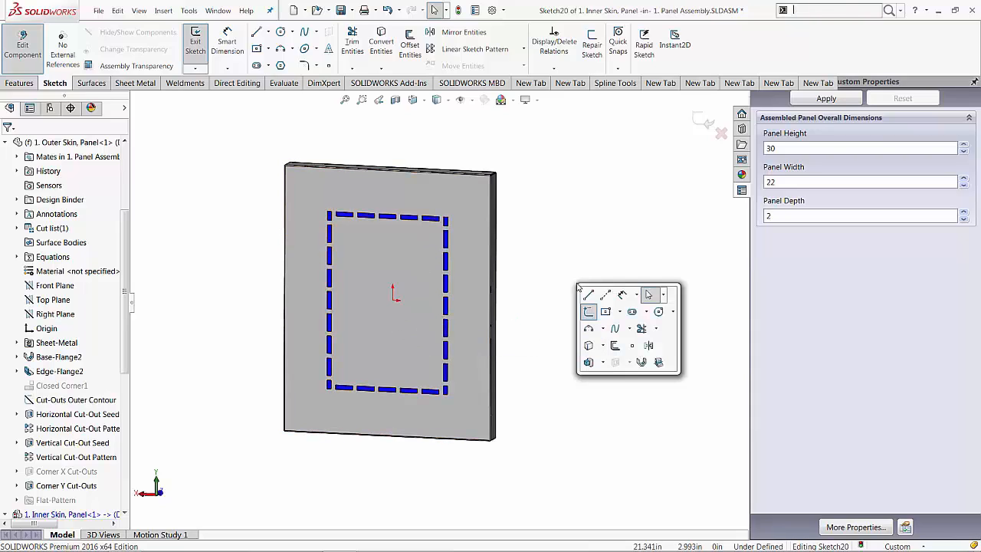
pyautogui.moveTo(588, 345)
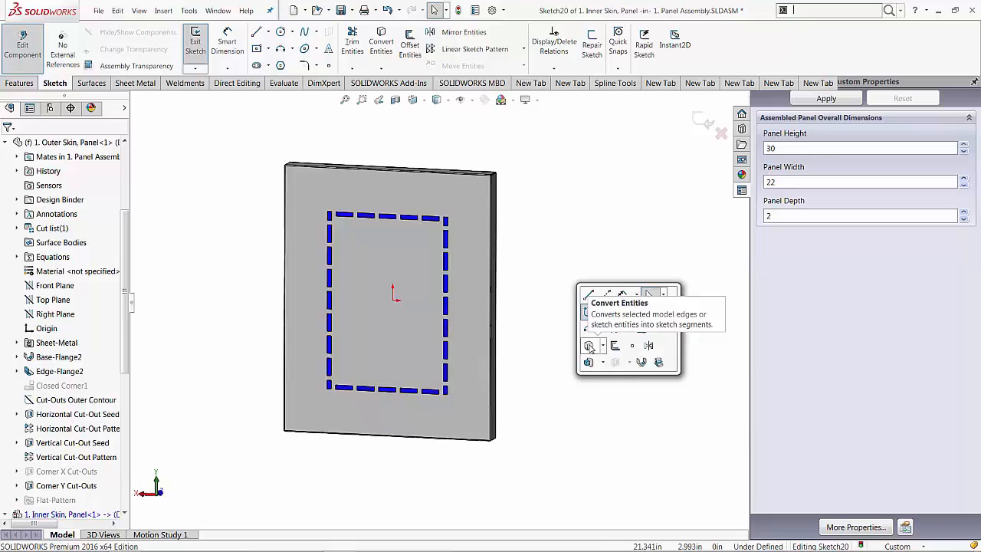
pyautogui.click(588, 345)
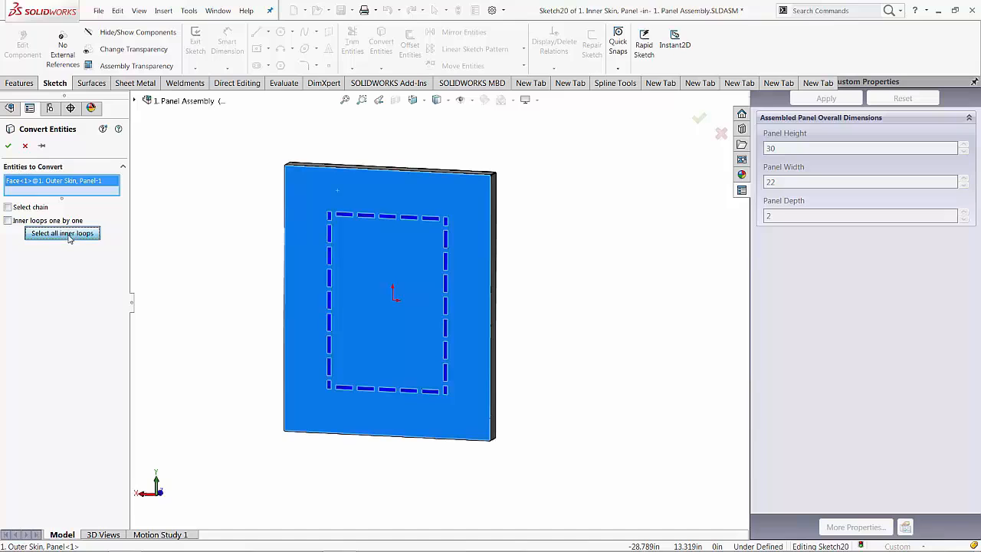
pyautogui.click(62, 233)
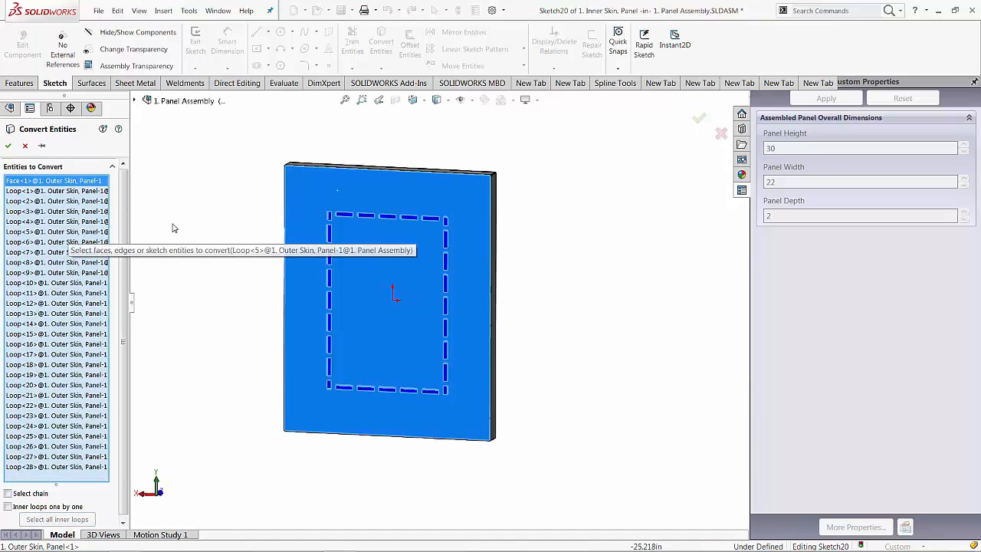
pyautogui.moveTo(236, 228)
pyautogui.write('30')
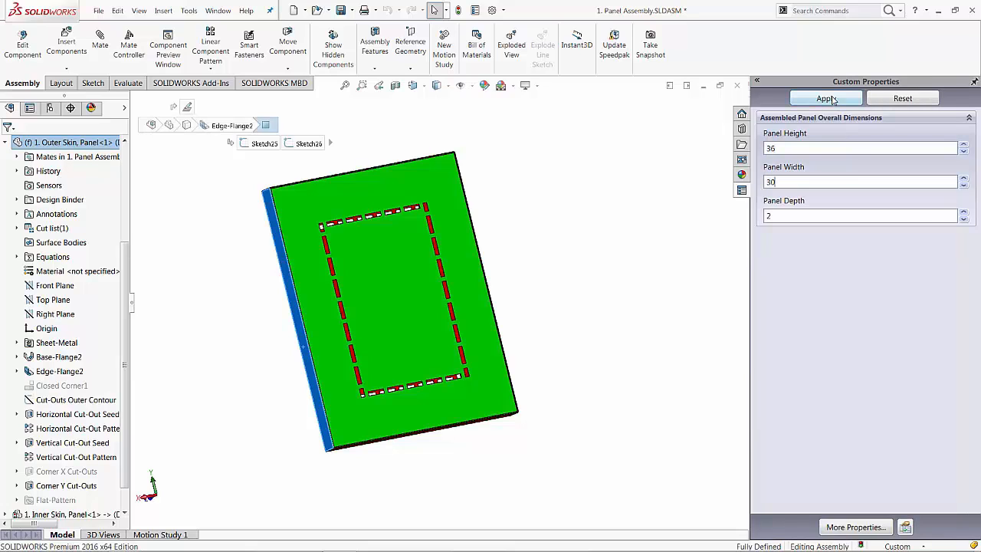
# Step: Apply the 36 by 30 panel size and rebuild to check the cutout slots
pyautogui.click(825, 98)
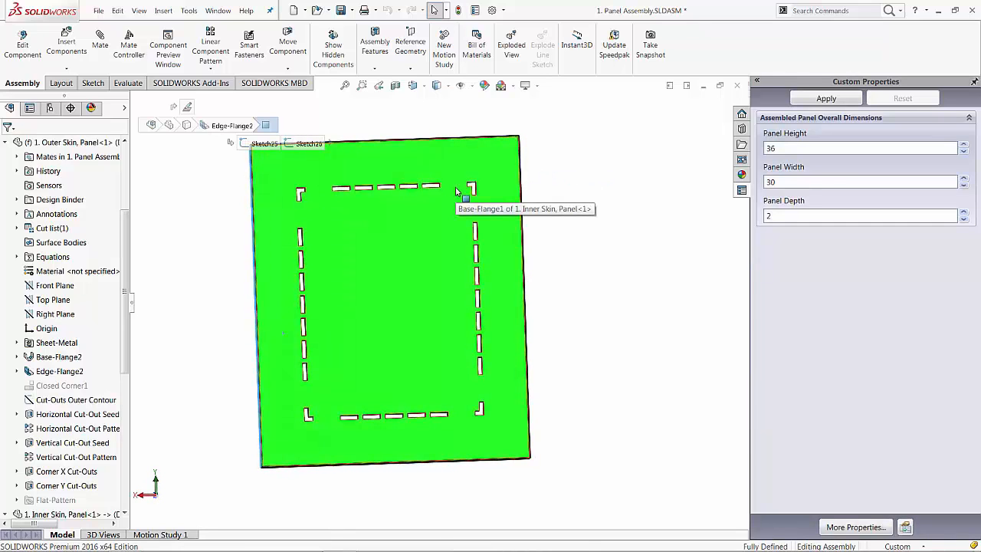
pyautogui.moveTo(472, 174)
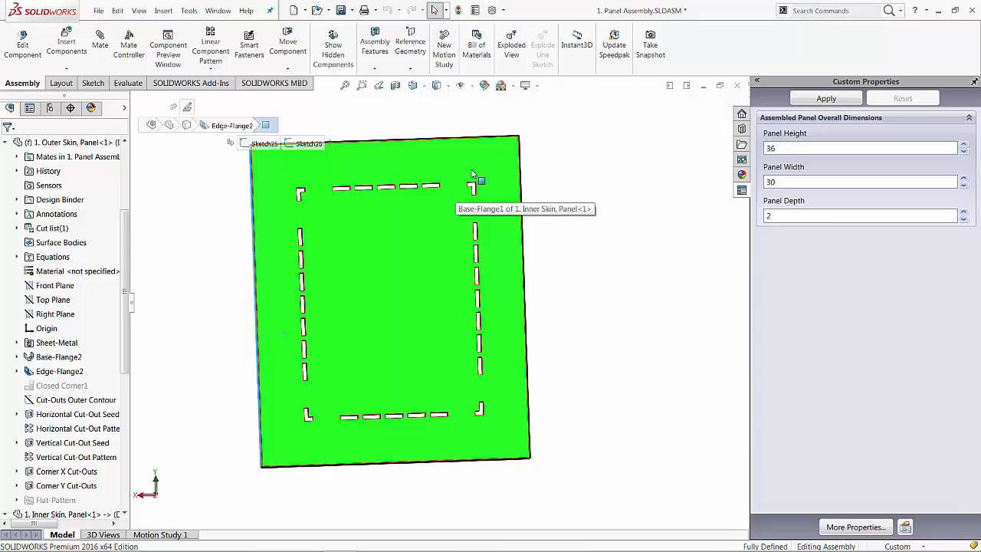
pyautogui.moveTo(488, 152)
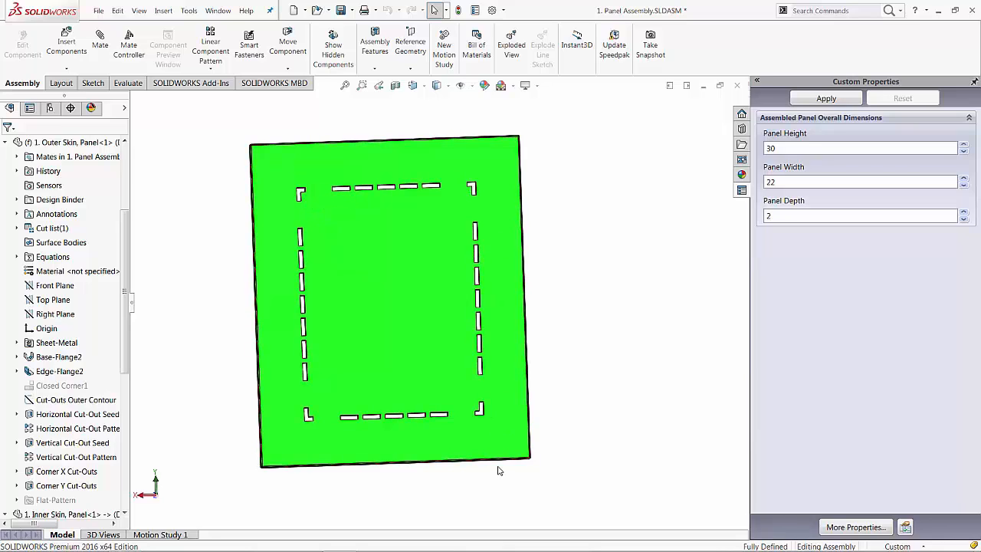
pyautogui.moveTo(329, 299)
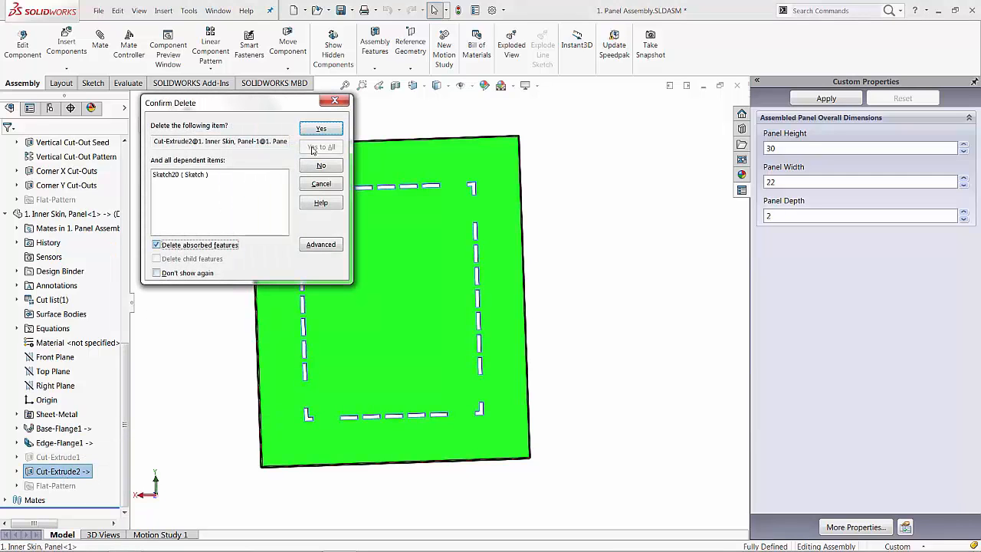
# Step: Confirm deleting Cut-Extrude2 with its absorbed sketch and reselect the inner skin panel
pyautogui.click(319, 128)
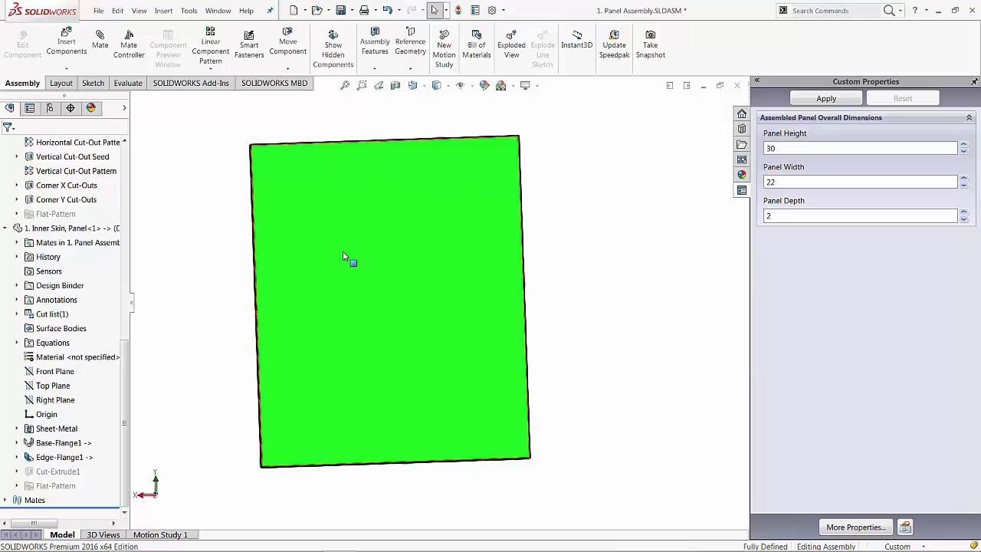
pyautogui.click(344, 257)
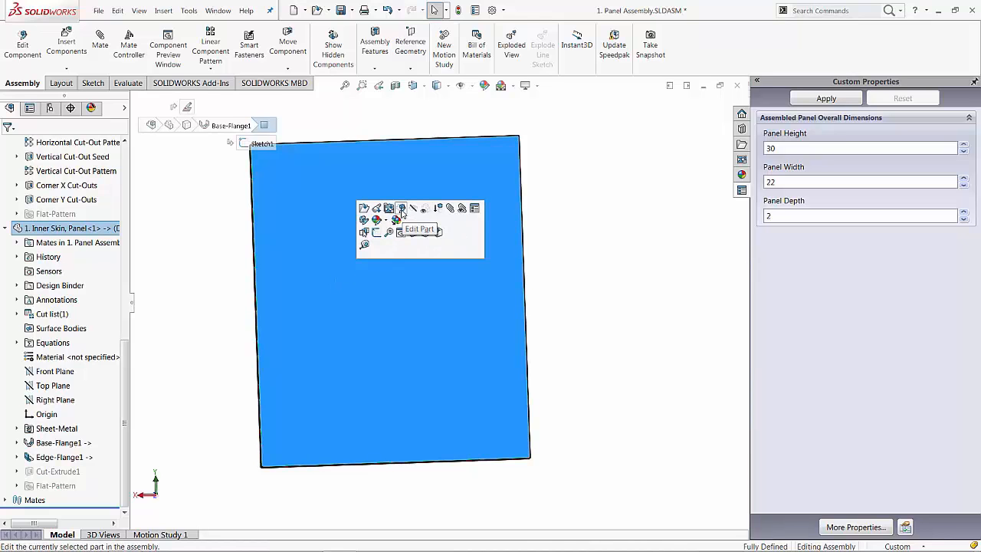
# Step: Enter Edit Part on the inner skin and begin Sketch21 on its face
pyautogui.click(421, 229)
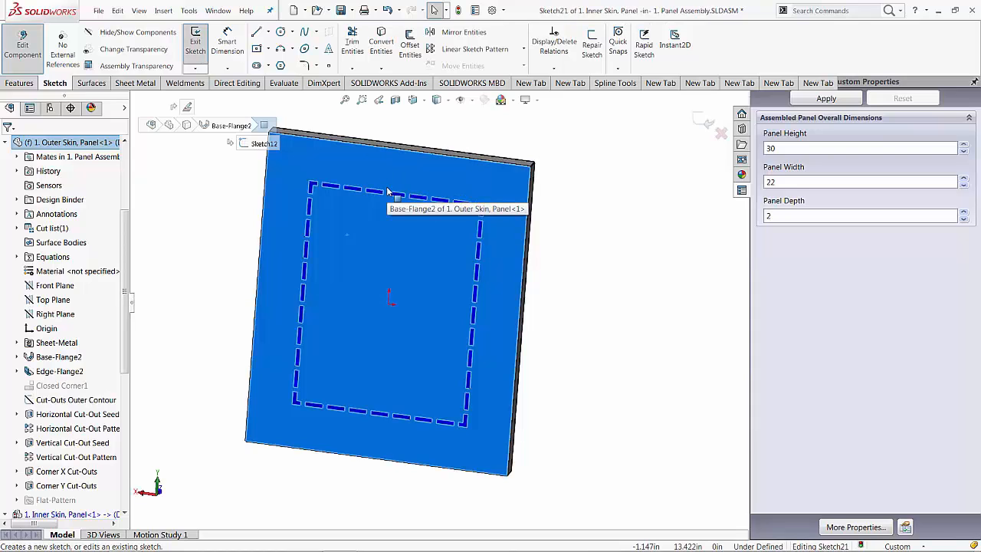
pyautogui.moveTo(549, 236)
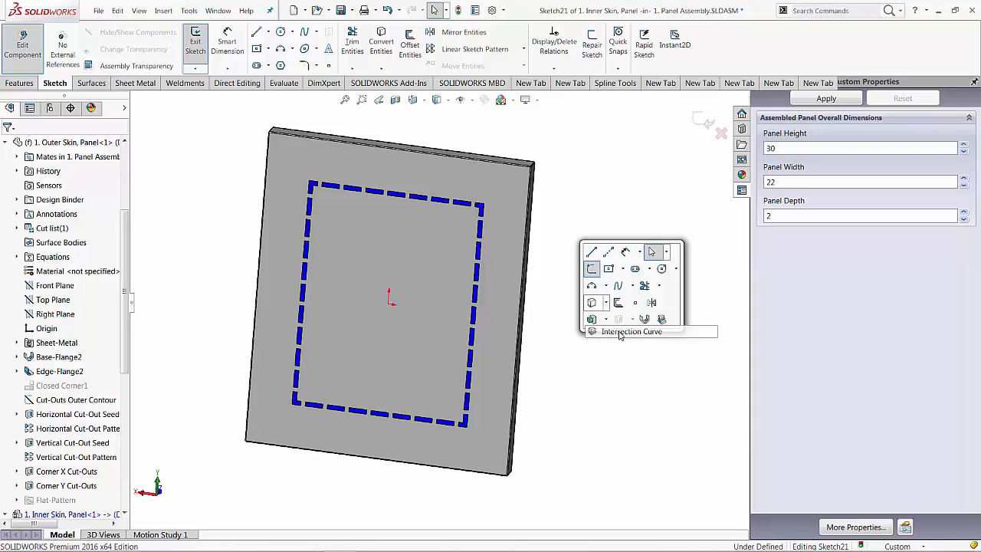
# Step: Create intersection curves in Sketch21 from the outer skin's Corner Y Cut-Outs feature
pyautogui.click(632, 331)
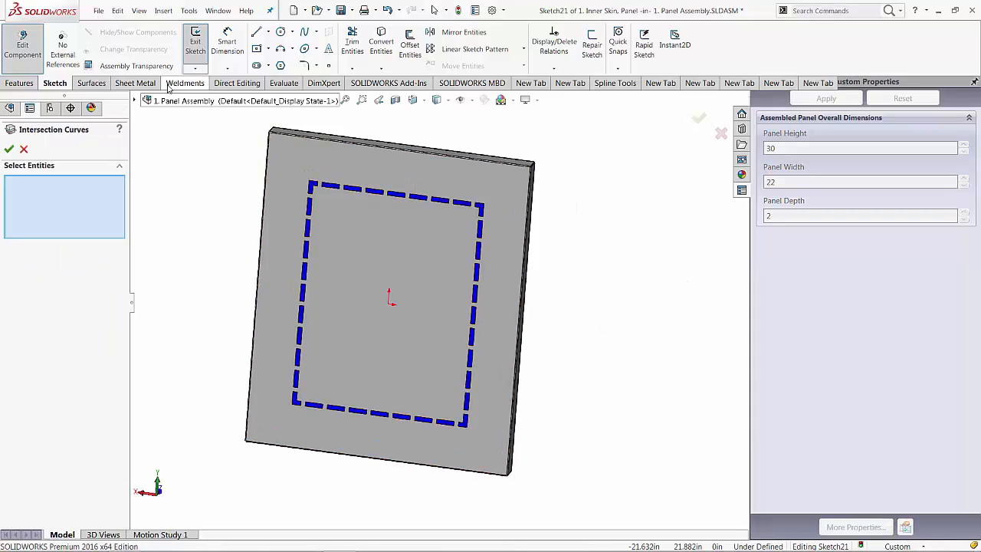
pyautogui.click(136, 101)
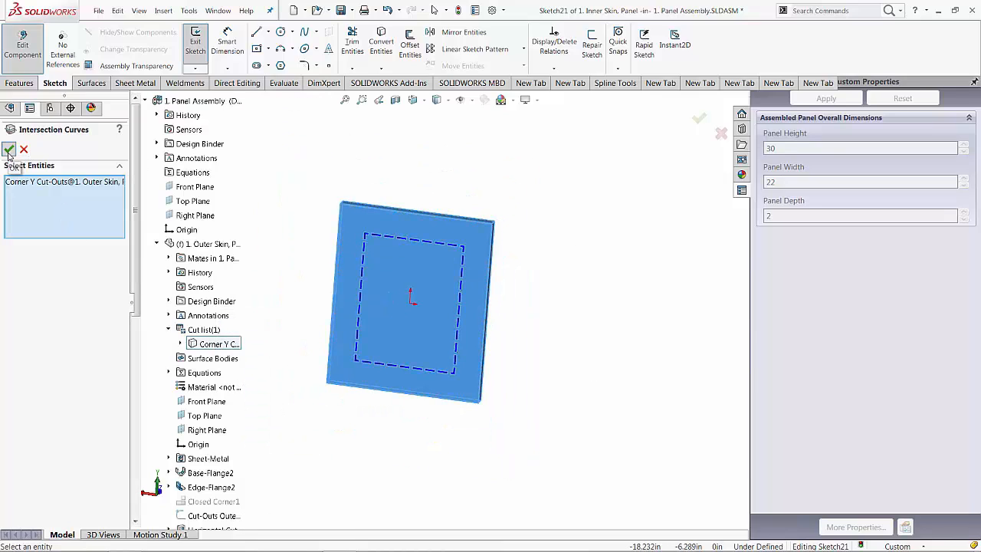
pyautogui.click(11, 150)
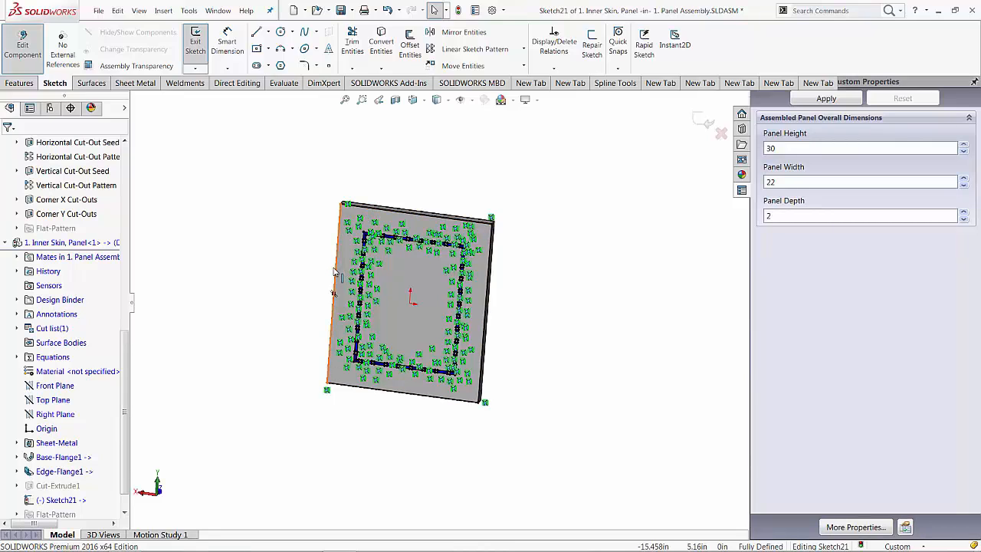
# Step: Select the whole connected chain of intersection lines via Select Chain
pyautogui.rightClick(334, 276)
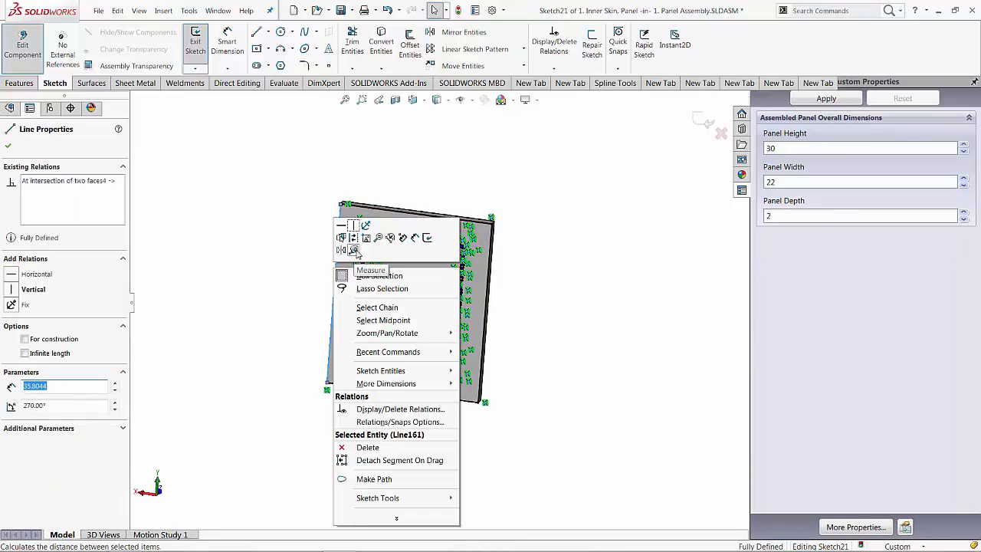
pyautogui.moveTo(377, 306)
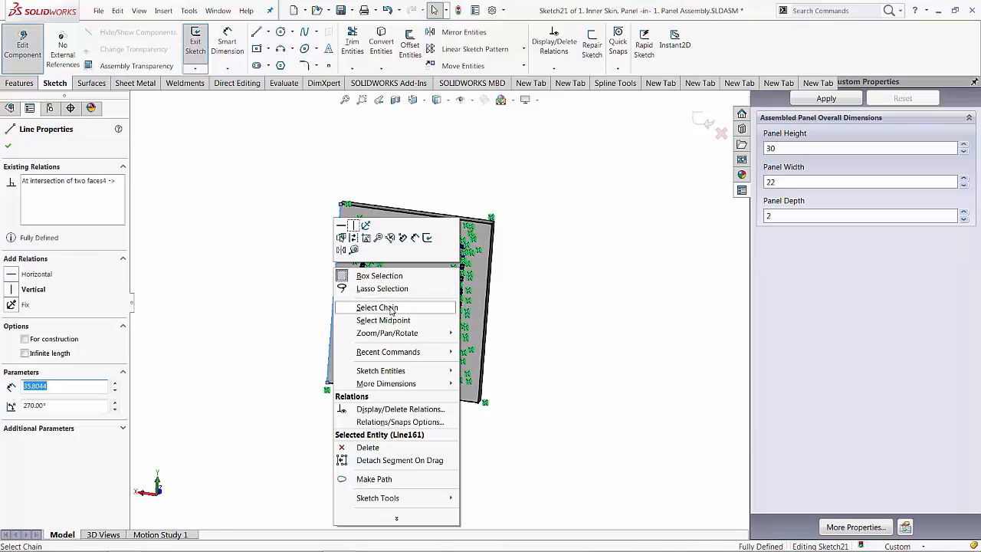
pyautogui.click(378, 307)
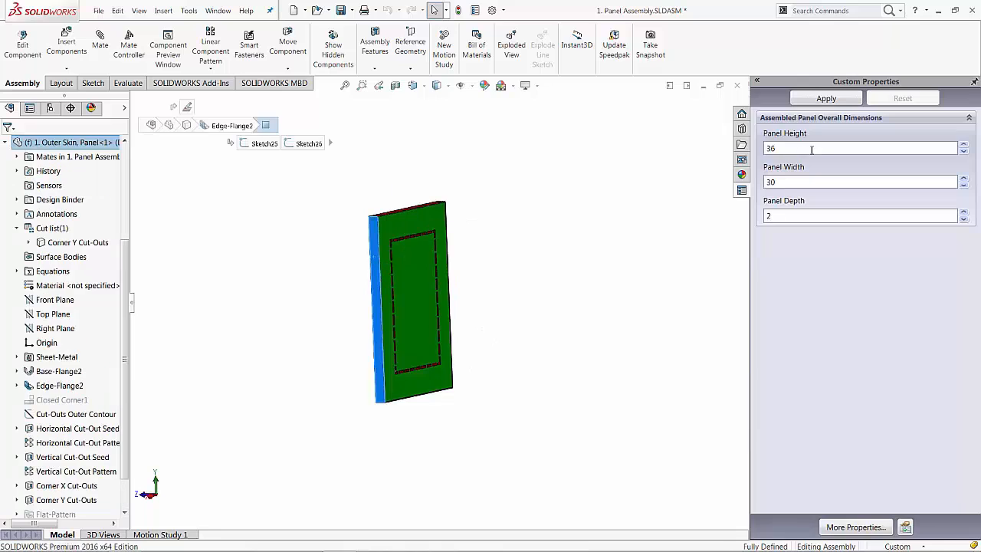
# Step: Enter Panel Height 30 and Panel Width 22 in Custom Properties
pyautogui.write('30')
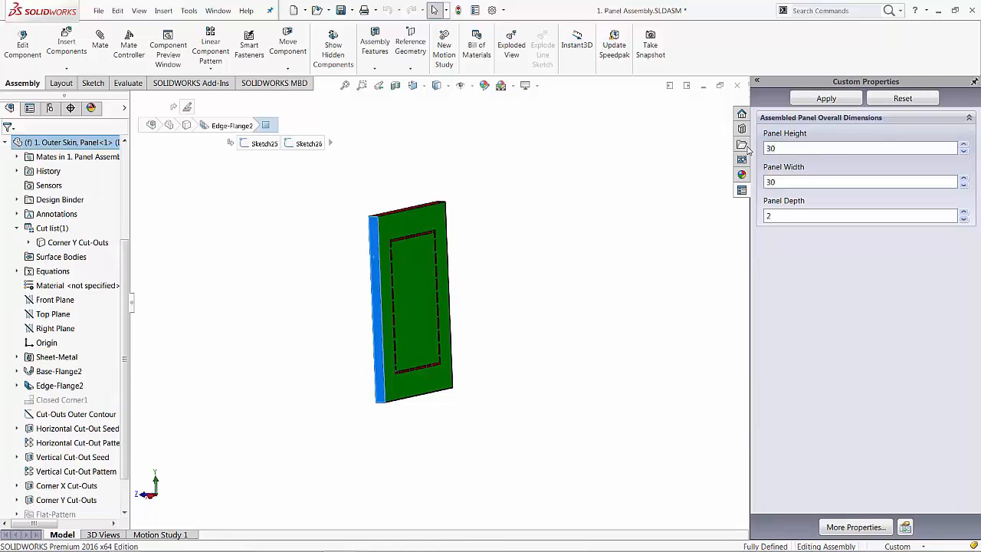
pyautogui.write('22')
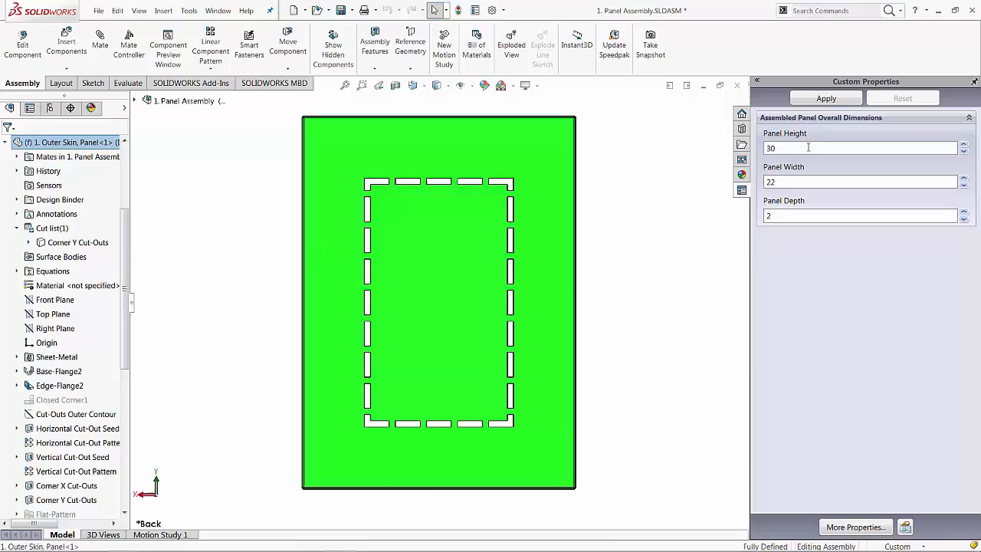
# Step: Enter Panel Height 42 and Panel Width 36 in Custom Properties
pyautogui.write('42')
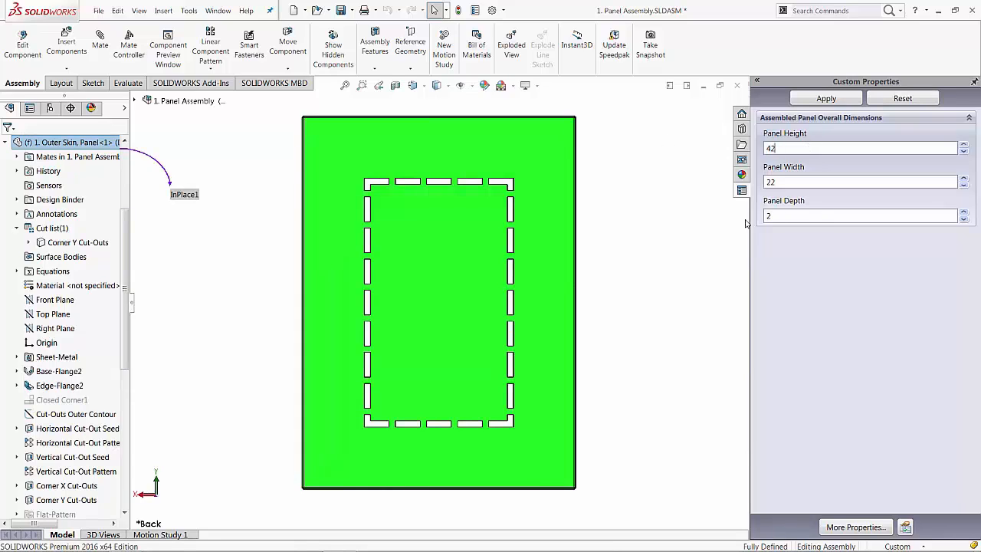
pyautogui.write('36')
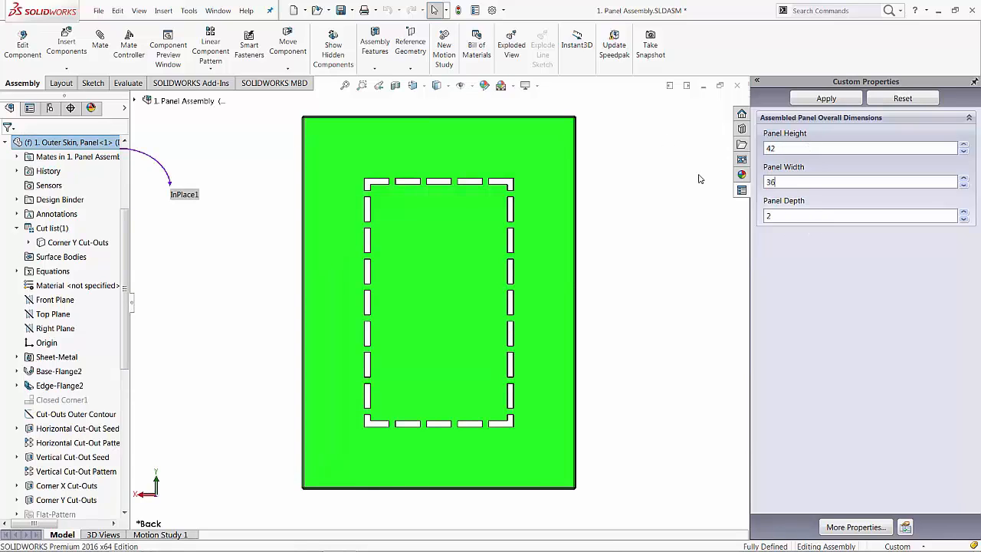